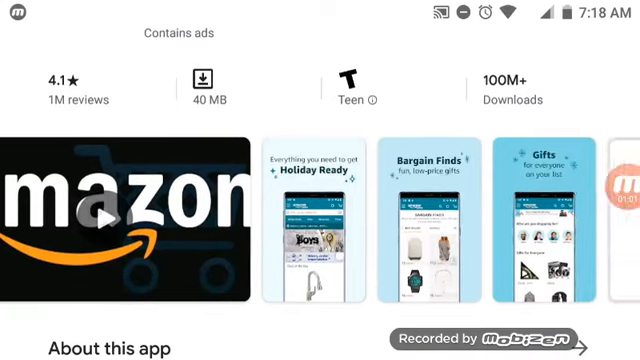
Scroll the amazon search results to reach the Wish - Shopping Made Fun entry
scroll("left", 3)
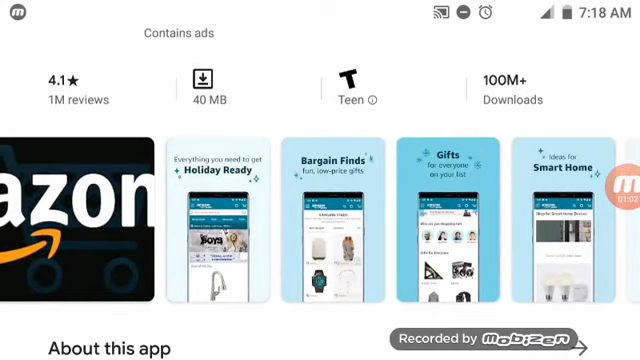
scroll("left", 3)
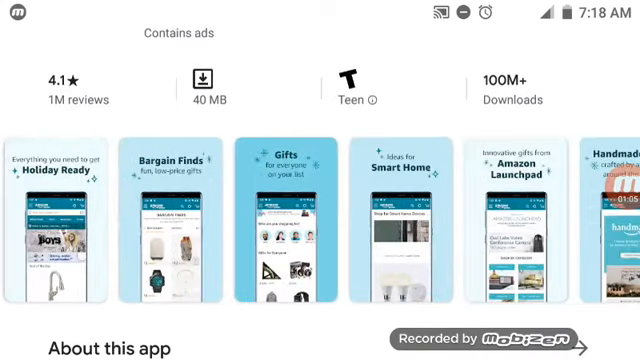
scroll("left", 3)
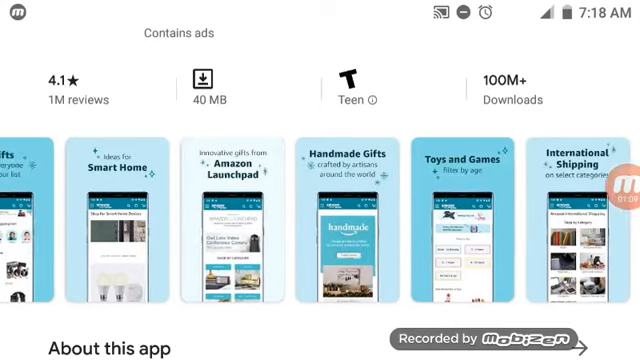
scroll("down", 3)
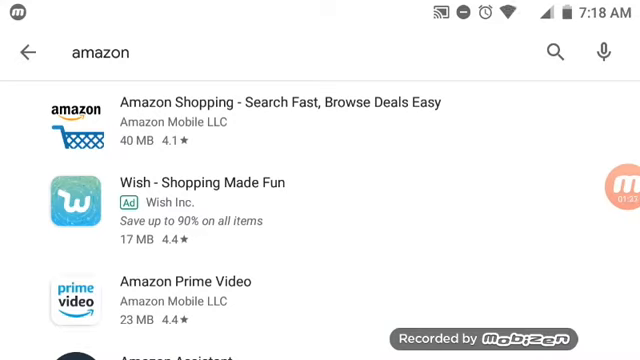
scroll("down", 3)
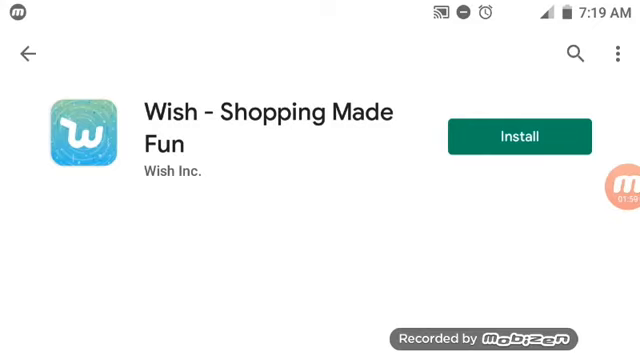
Attempt to install Wish and retry after the Google sign-in error appears
left_click(517, 135)
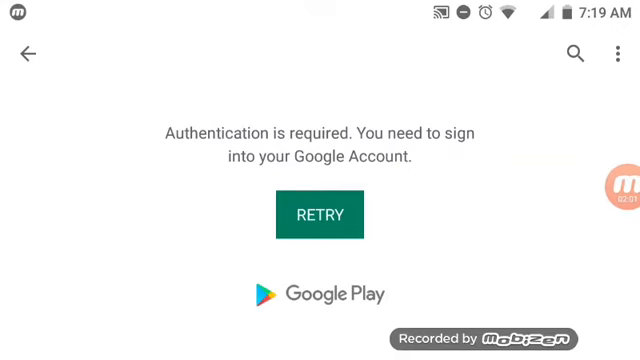
left_click(320, 213)
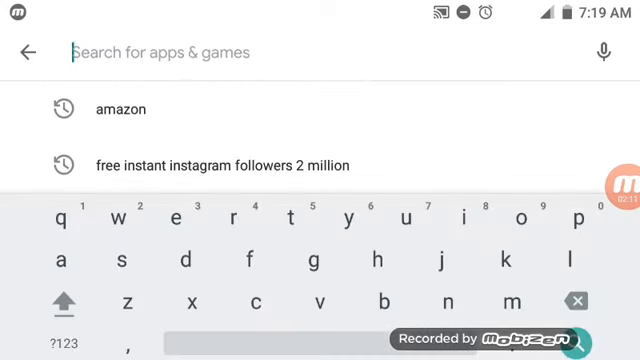
Search the store for 'ebay' via the typed 'eba' suggestion
type("eba")
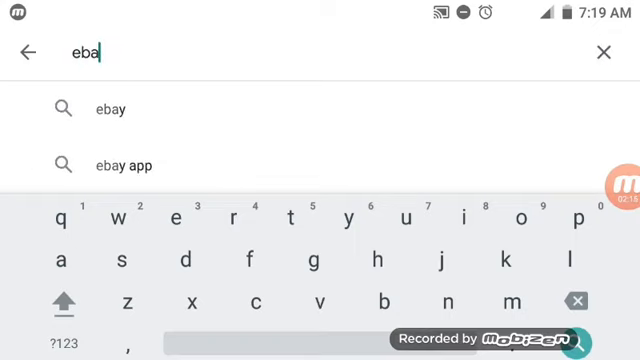
left_click(108, 109)
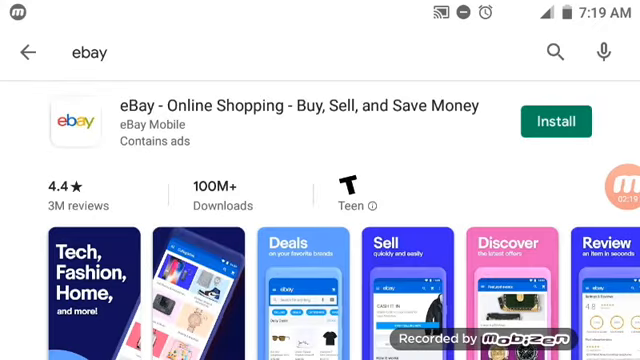
scroll("down", 3)
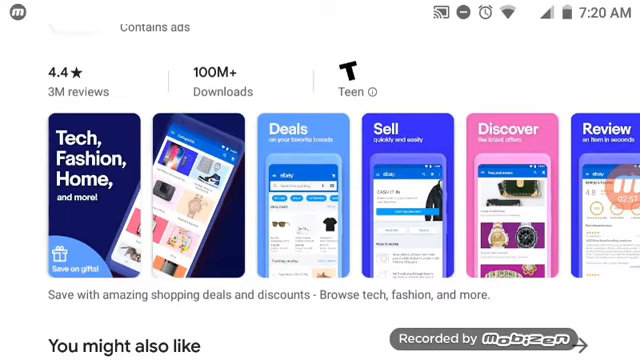
scroll("down", 3)
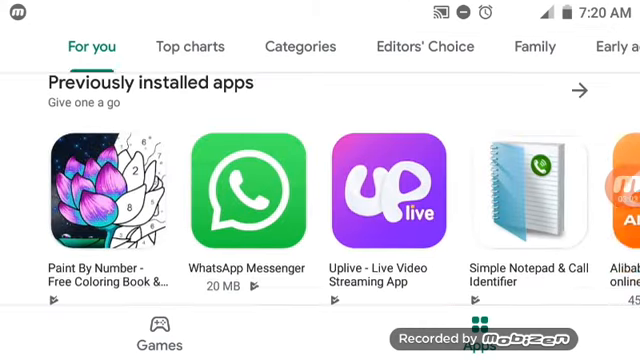
Scroll the For you home page down to the Suggested for you section
scroll("down", 3)
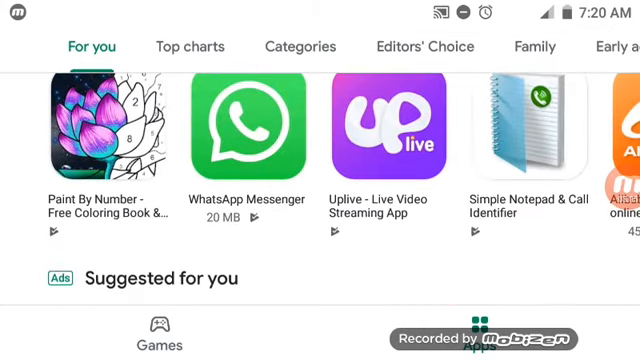